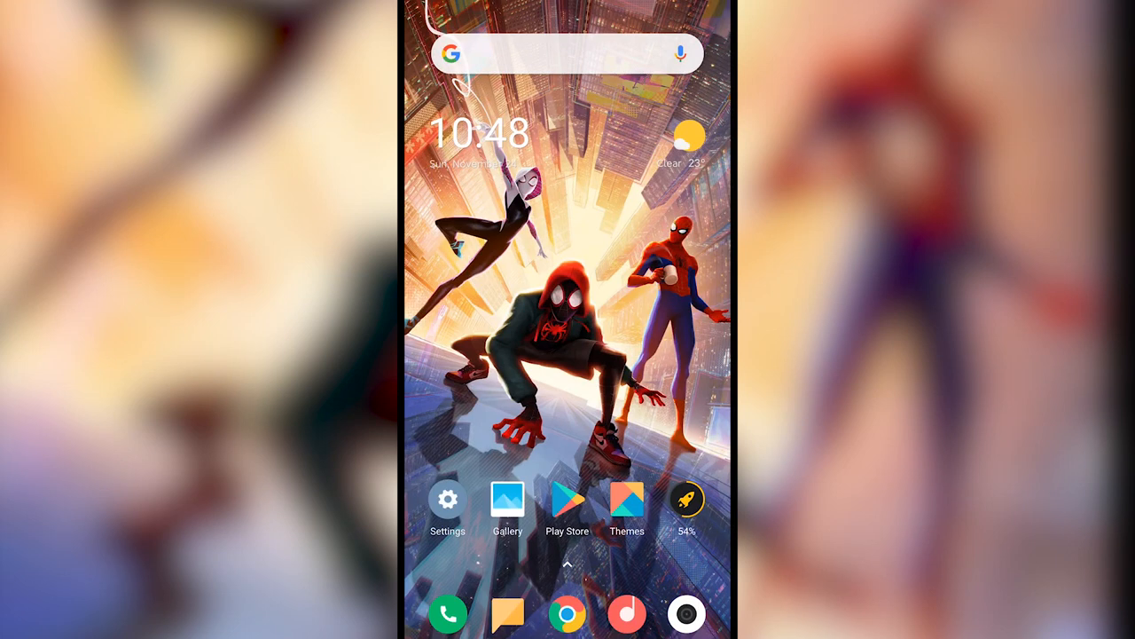
View the POCO F1's All specs page showing MIUI 11 MiRoom 9.11.14 Beta on Android 10.
{"action": "left_click", "coordinate": [447, 500]}
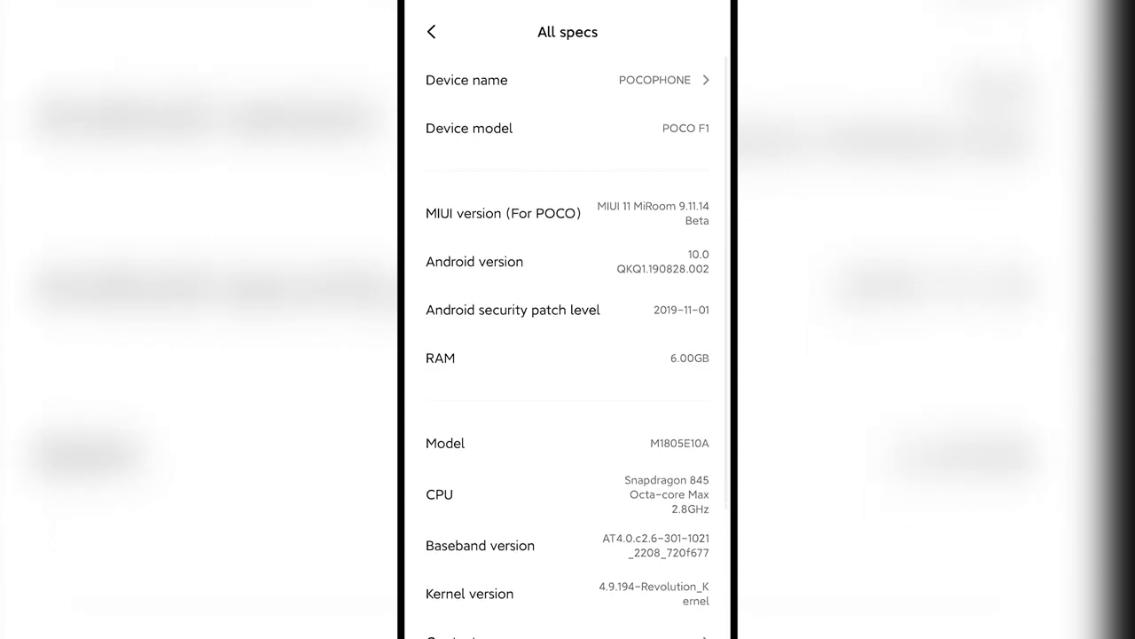
Return home, look through the app drawer and enter home-screen editing mode.
{"action": "key", "text": "home"}
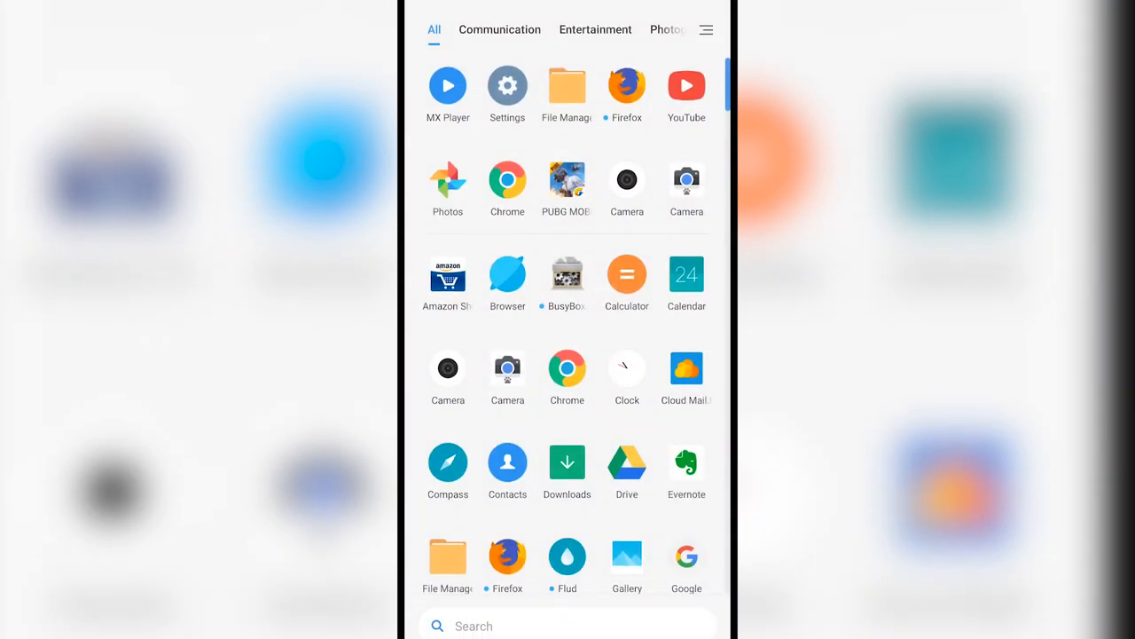
{"action": "scroll", "scroll_direction": "down", "scroll_amount": 3}
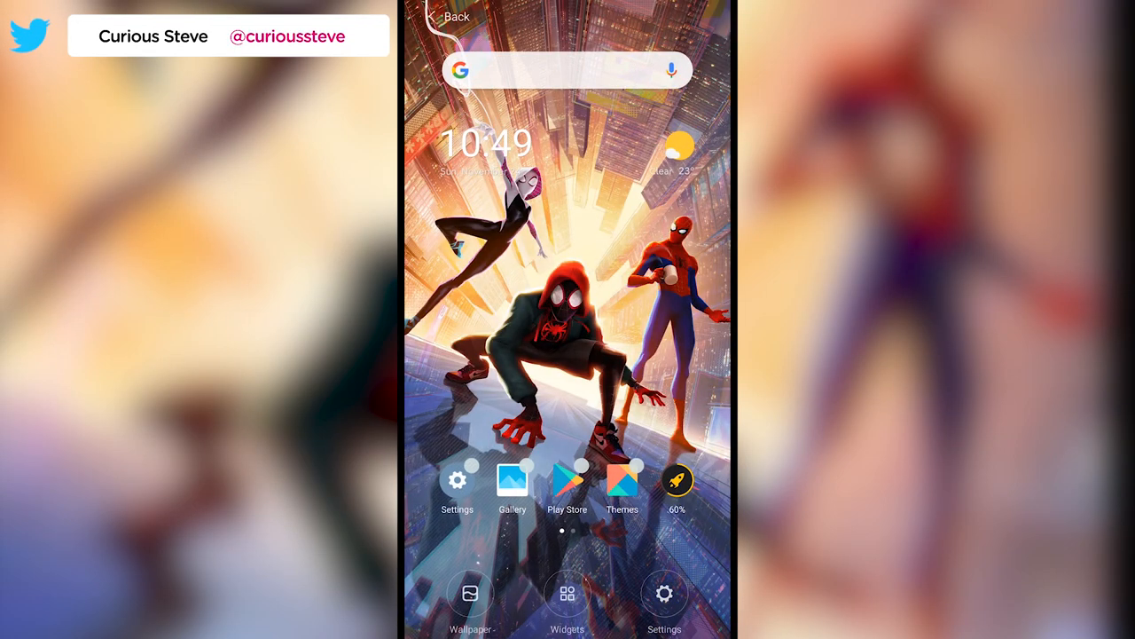
Apply the purple crystal system wallpaper as the home screen background.
{"action": "left_click", "coordinate": [472, 600]}
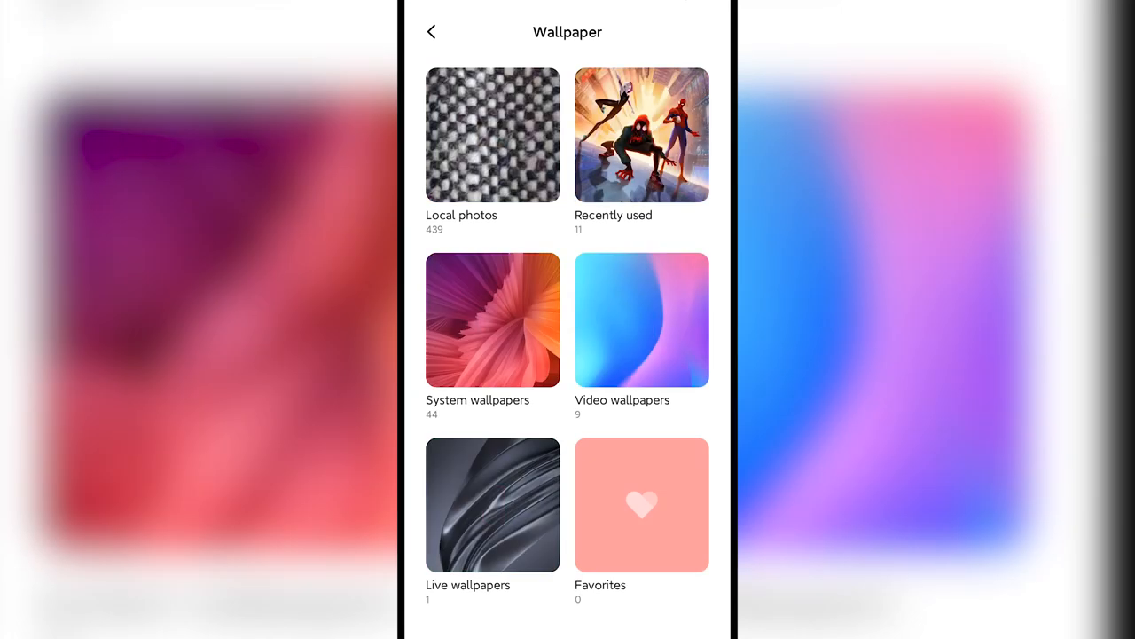
{"action": "left_click", "coordinate": [643, 320]}
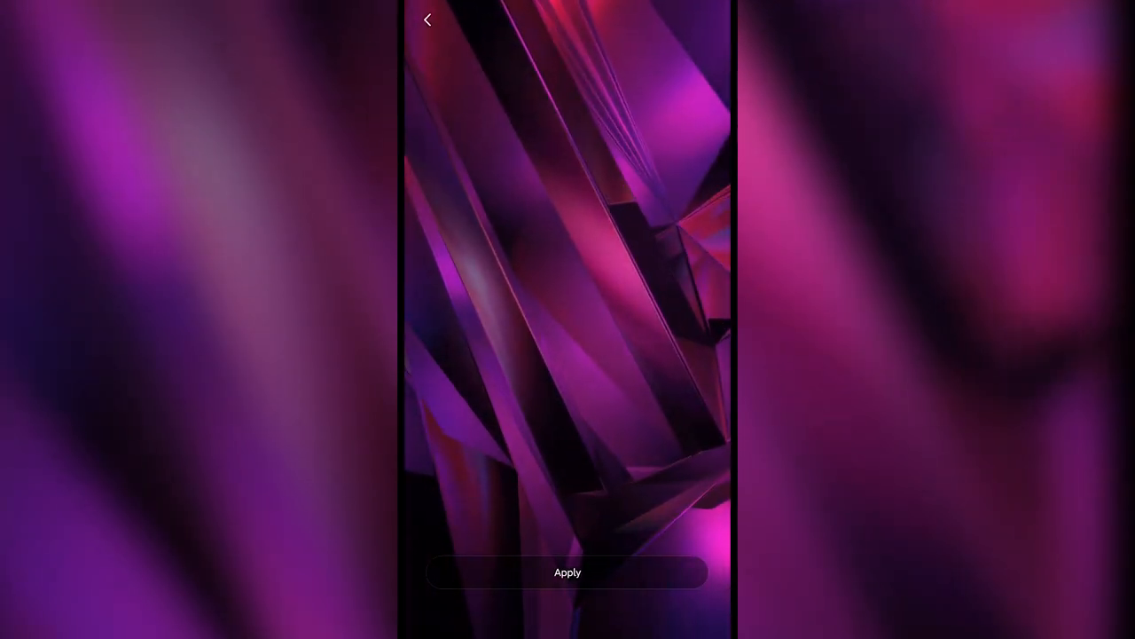
{"action": "left_click", "coordinate": [429, 21]}
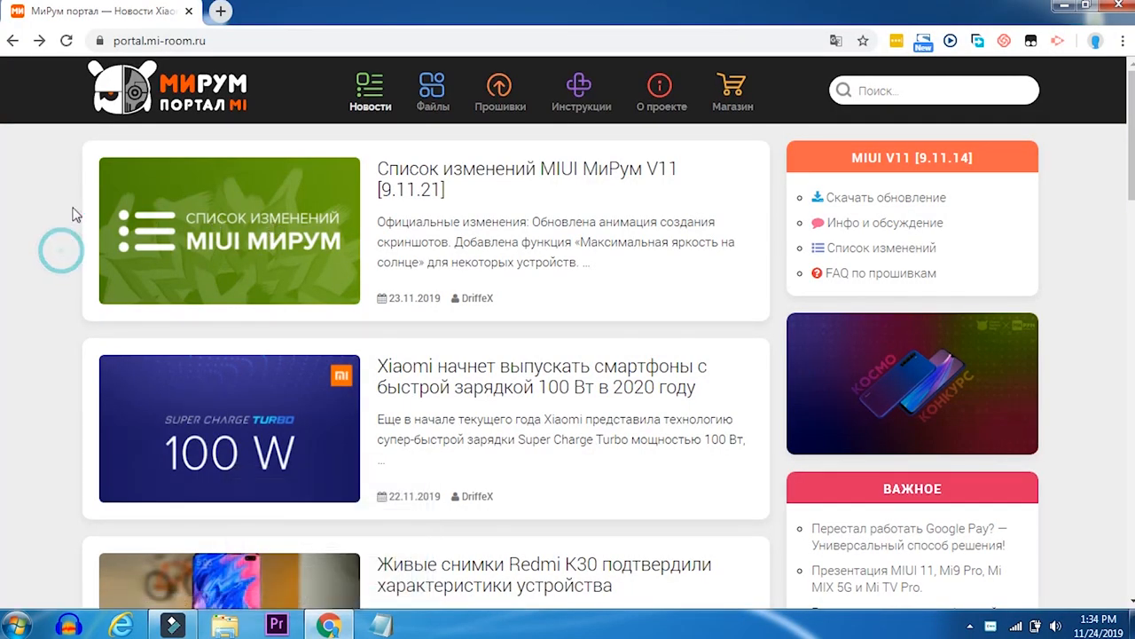
{"action": "mouse_move", "coordinate": [656, 113]}
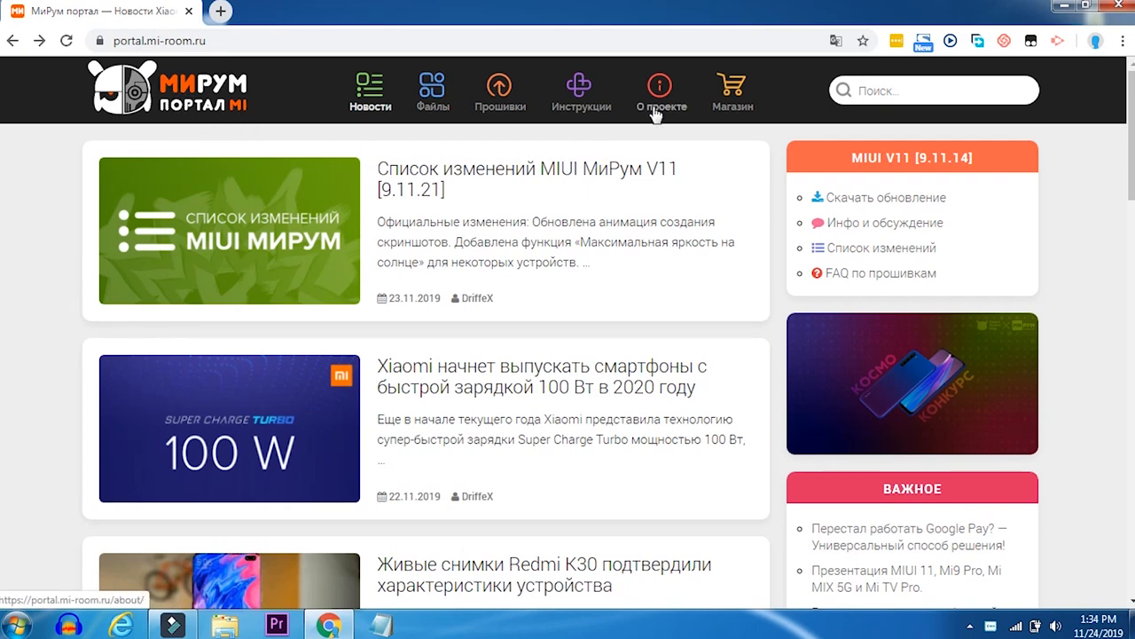
Browse the Прошивки page of portal.mi-room.ru listing weekly MIUI 11 9.11.14 device builds.
{"action": "left_click", "coordinate": [497, 90]}
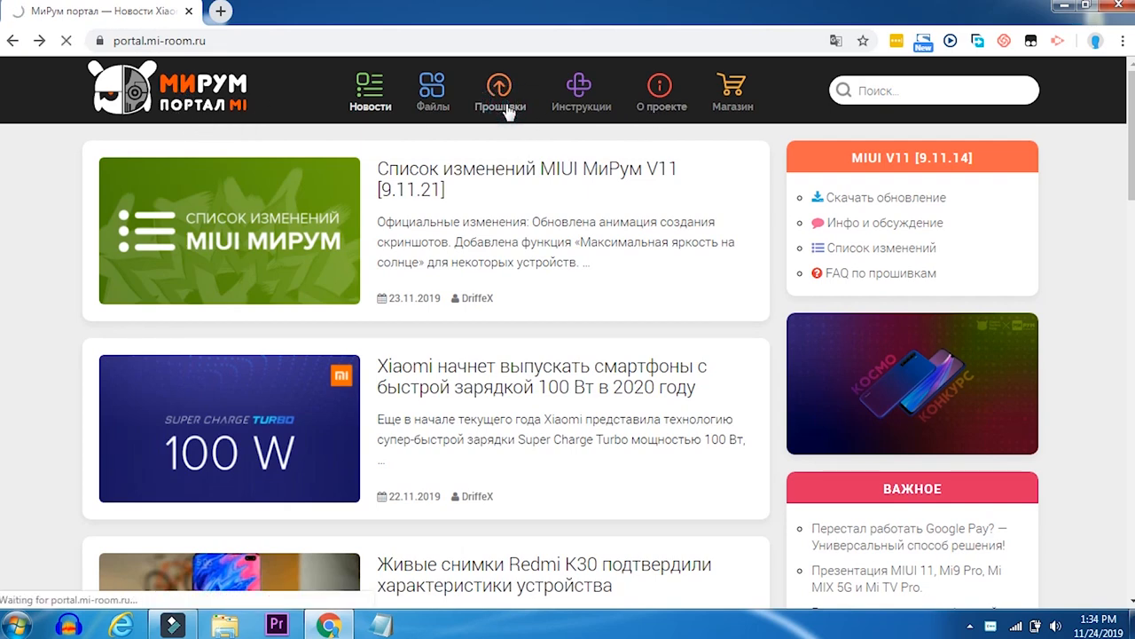
{"action": "left_click", "coordinate": [500, 87]}
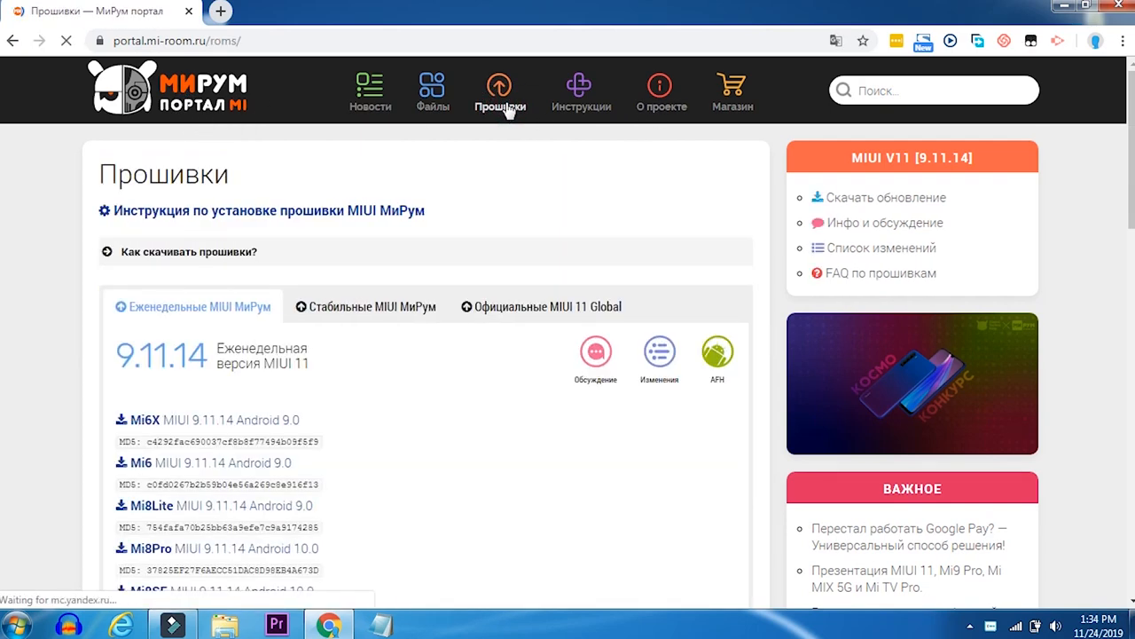
{"action": "scroll", "scroll_direction": "down", "scroll_amount": 3}
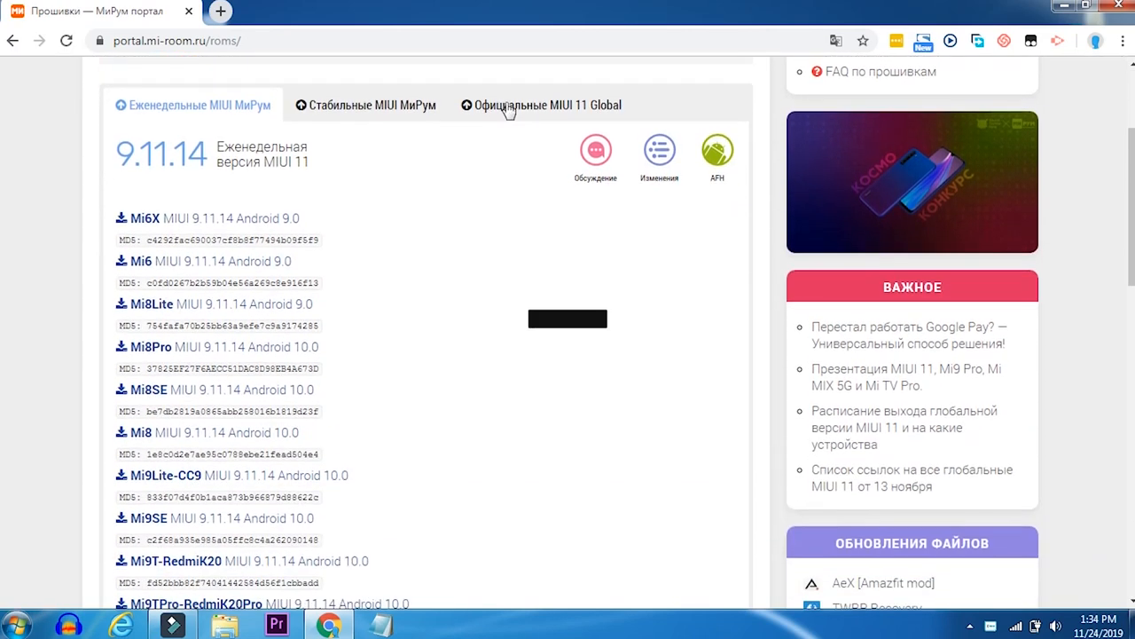
{"action": "scroll", "scroll_direction": "down", "scroll_amount": 3}
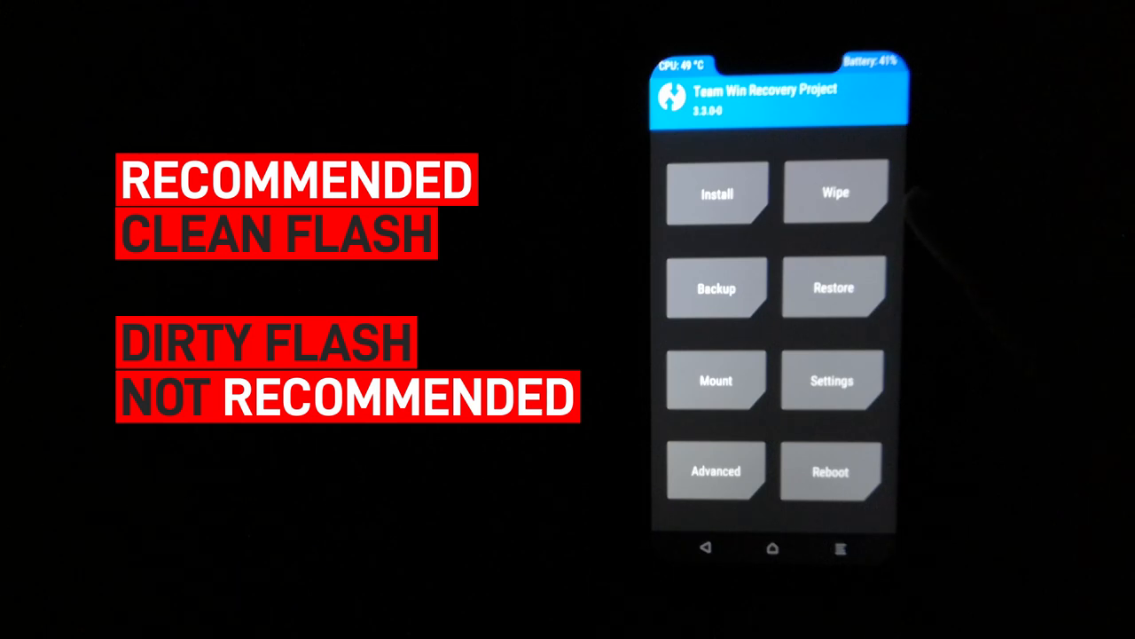
Start TWRP's Install to browse zips on the microSD card.
{"action": "left_click", "coordinate": [834, 193]}
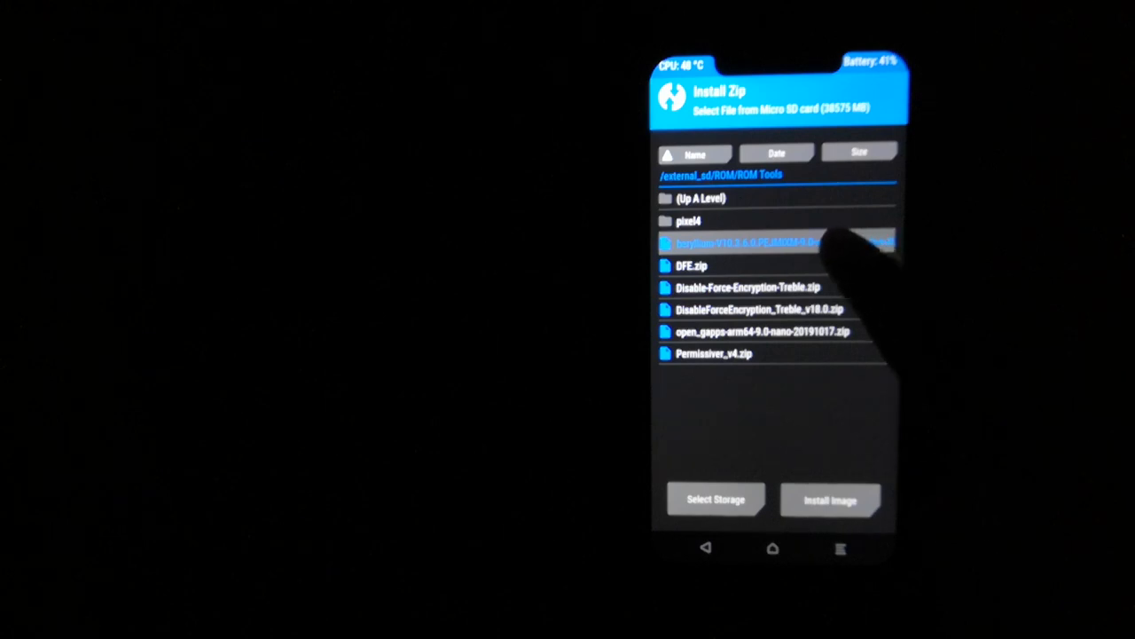
Select PocoF1-PORT_MIUI_9.11.14_MiRoom_10.0.zip from /external_sd/ROM for flashing.
{"action": "left_click", "coordinate": [777, 241]}
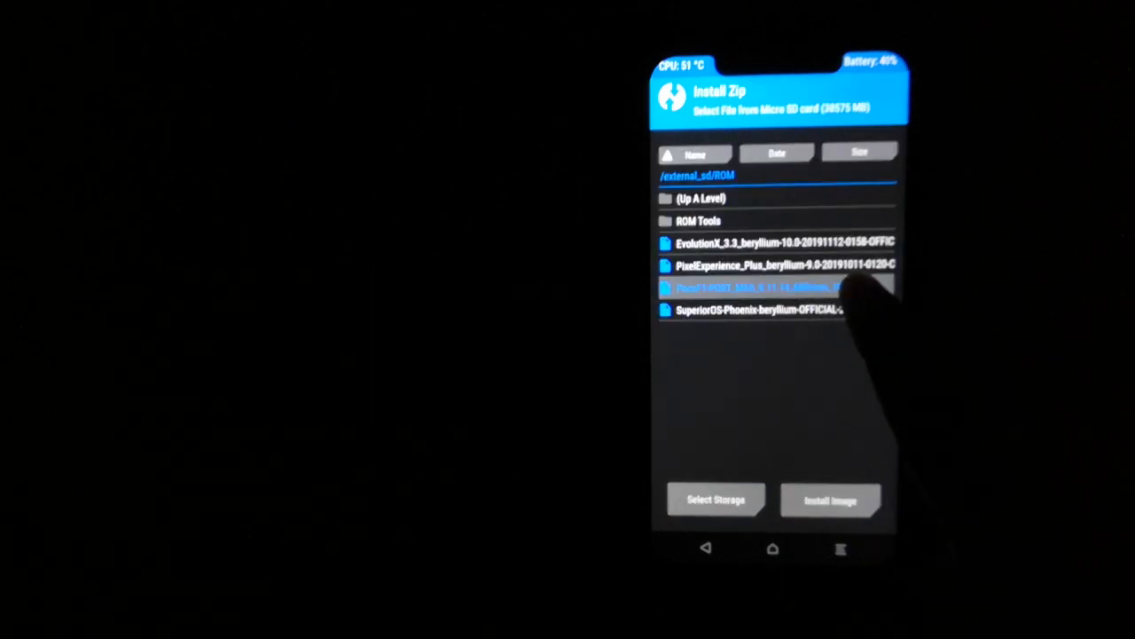
{"action": "left_click", "coordinate": [784, 288]}
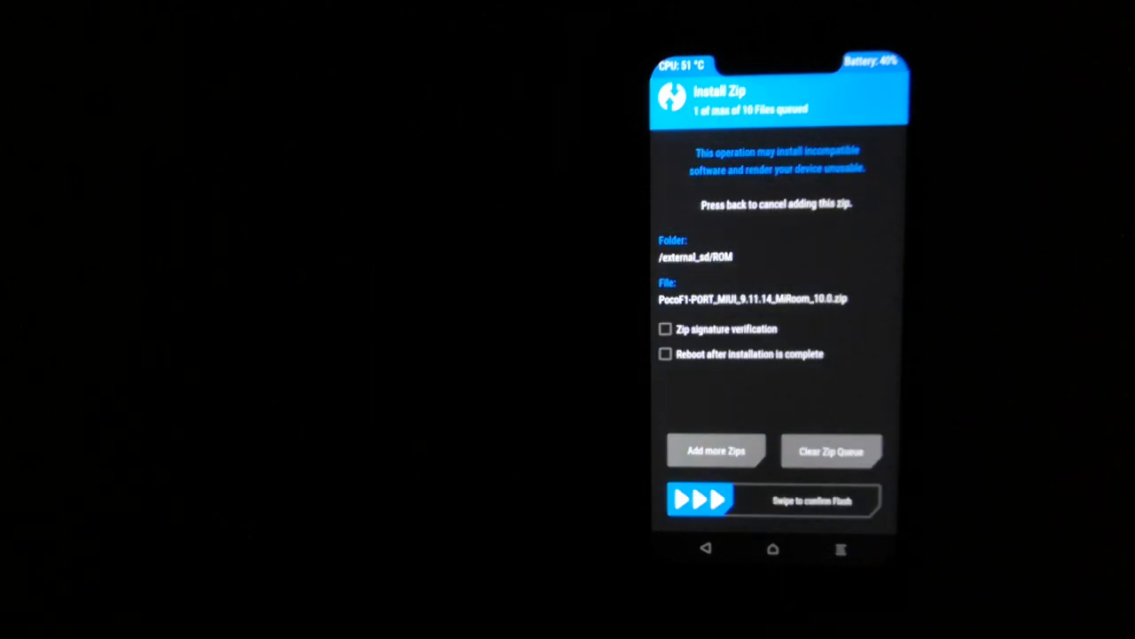
Swipe to flash the MIUI 11 port zip, then return to Install from the main menu.
{"action": "left_click_drag", "start_coordinate": [701, 500], "coordinate": [842, 500]}
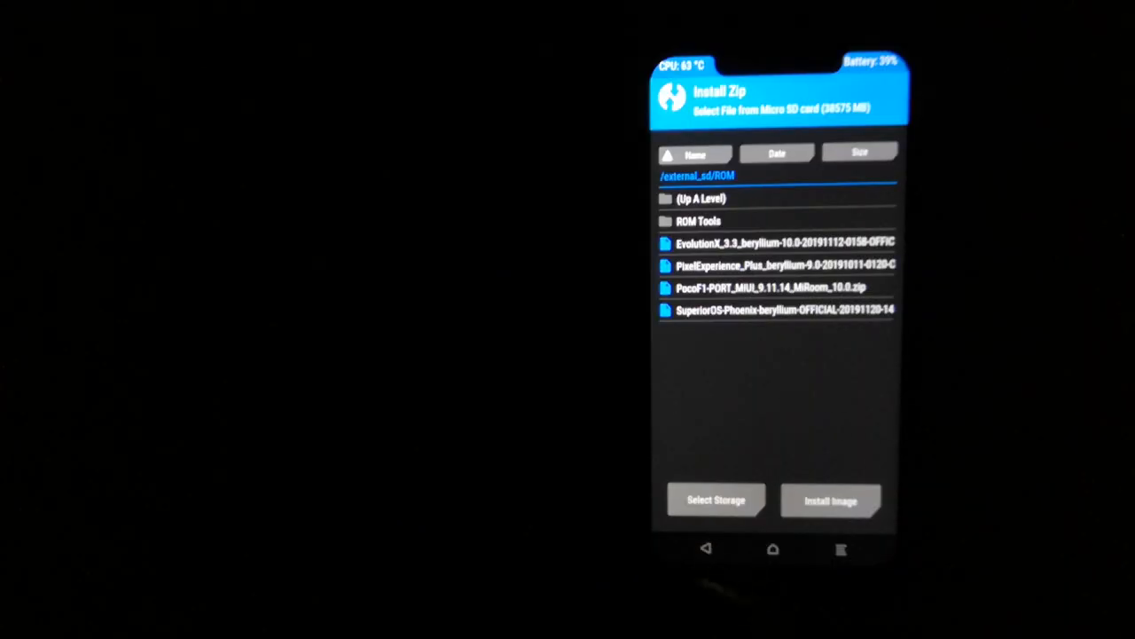
{"action": "left_click", "coordinate": [720, 553]}
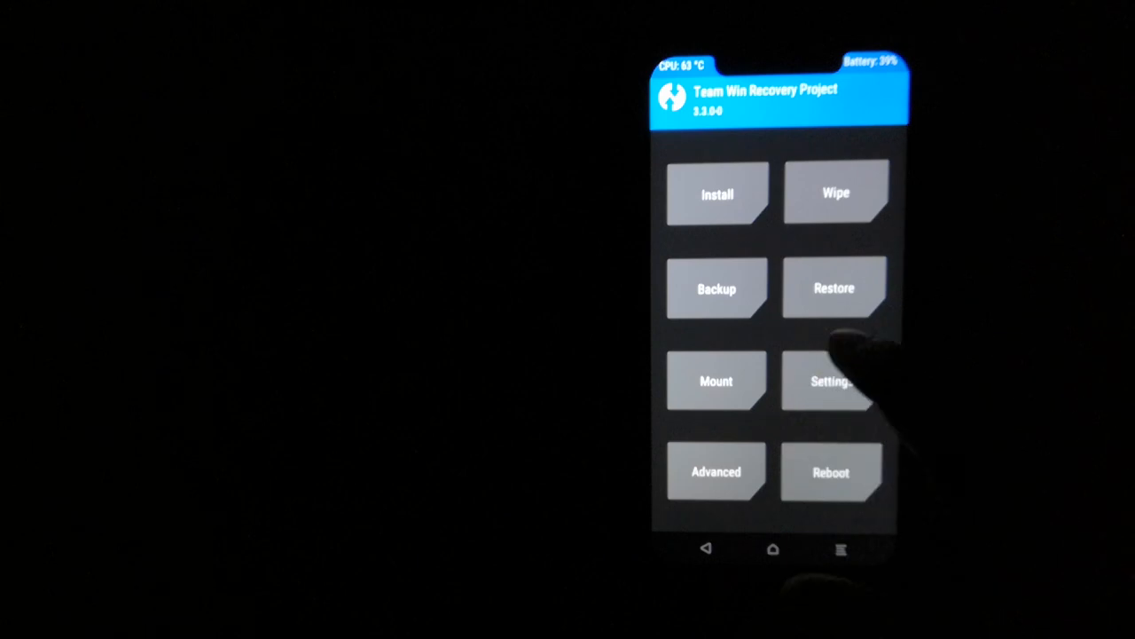
{"action": "left_click", "coordinate": [716, 193]}
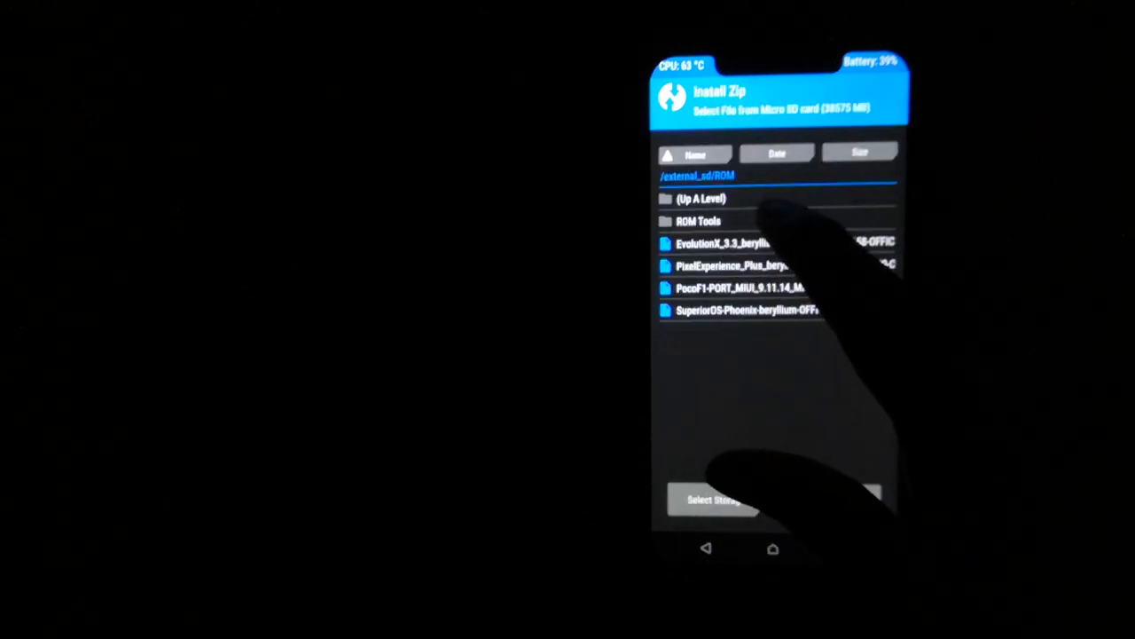